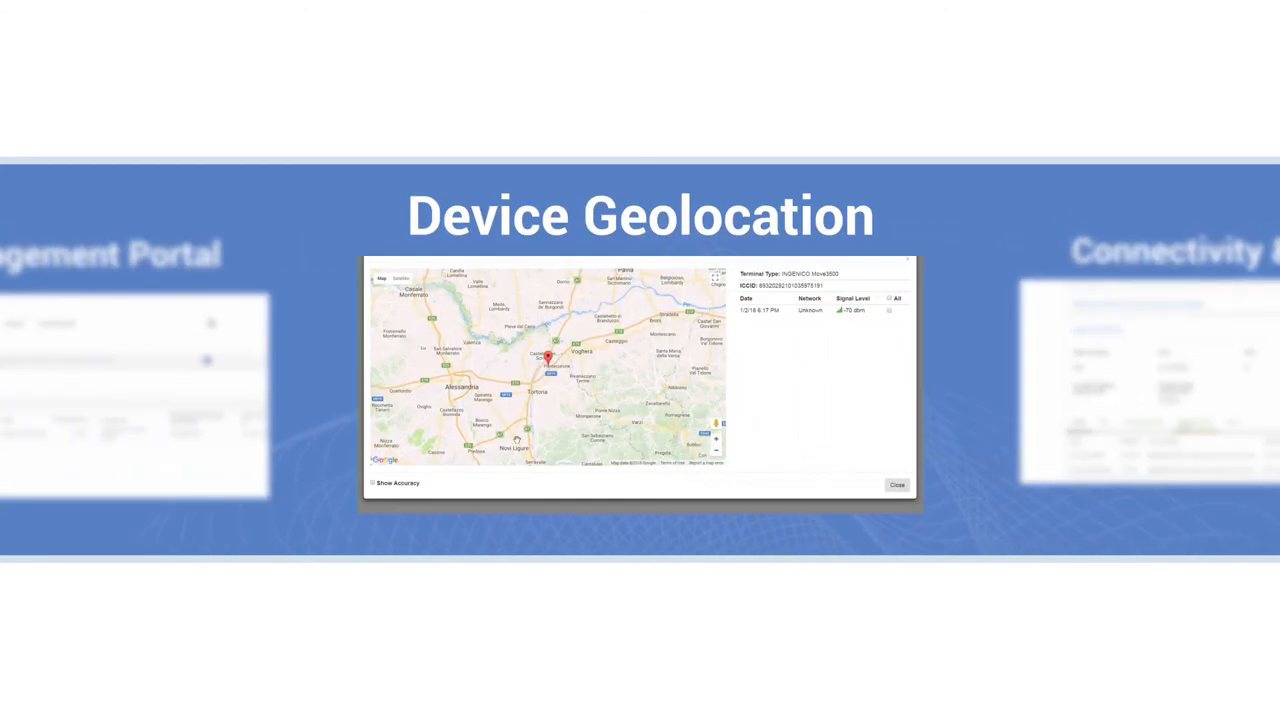
pyautogui.click(372, 483)
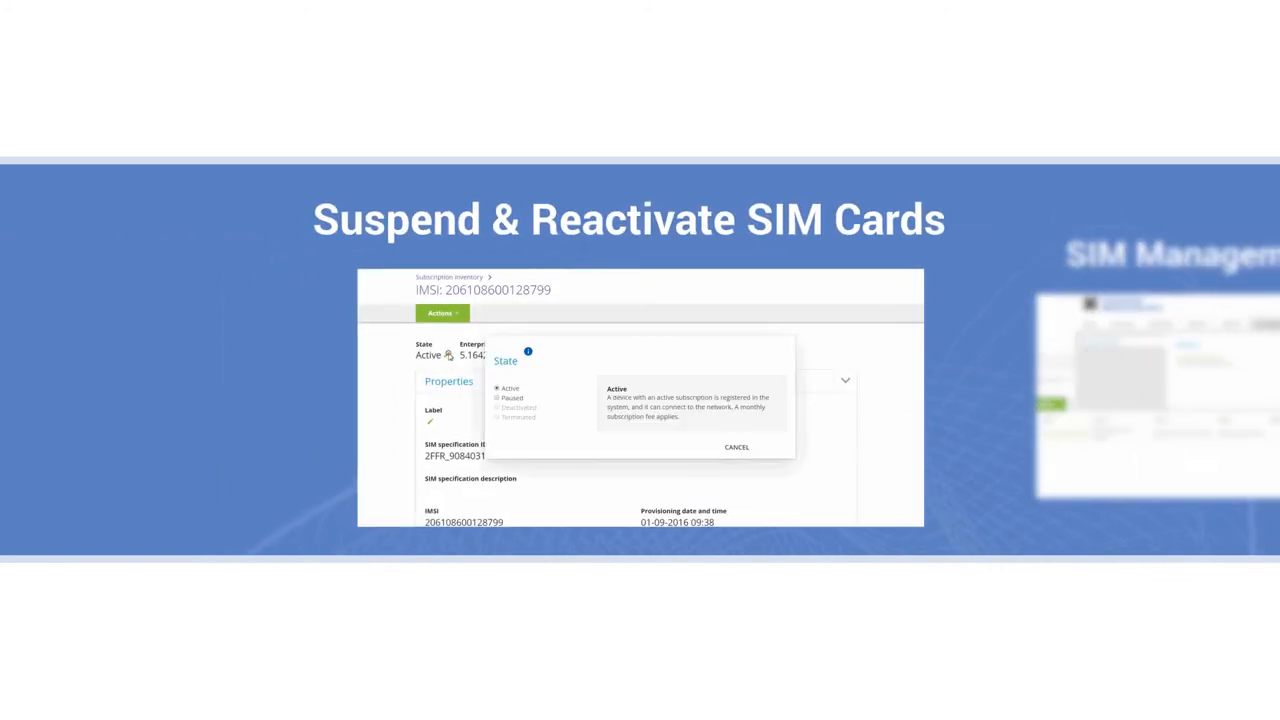
pyautogui.click(497, 398)
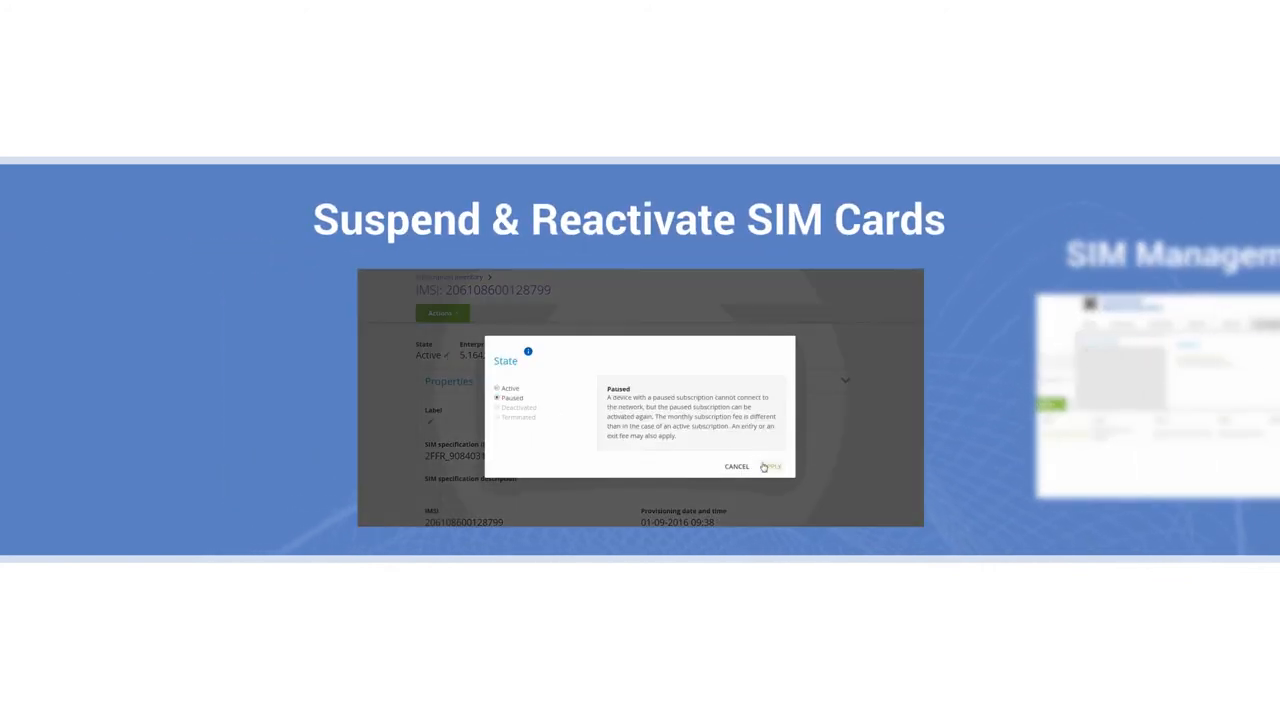
pyautogui.click(770, 466)
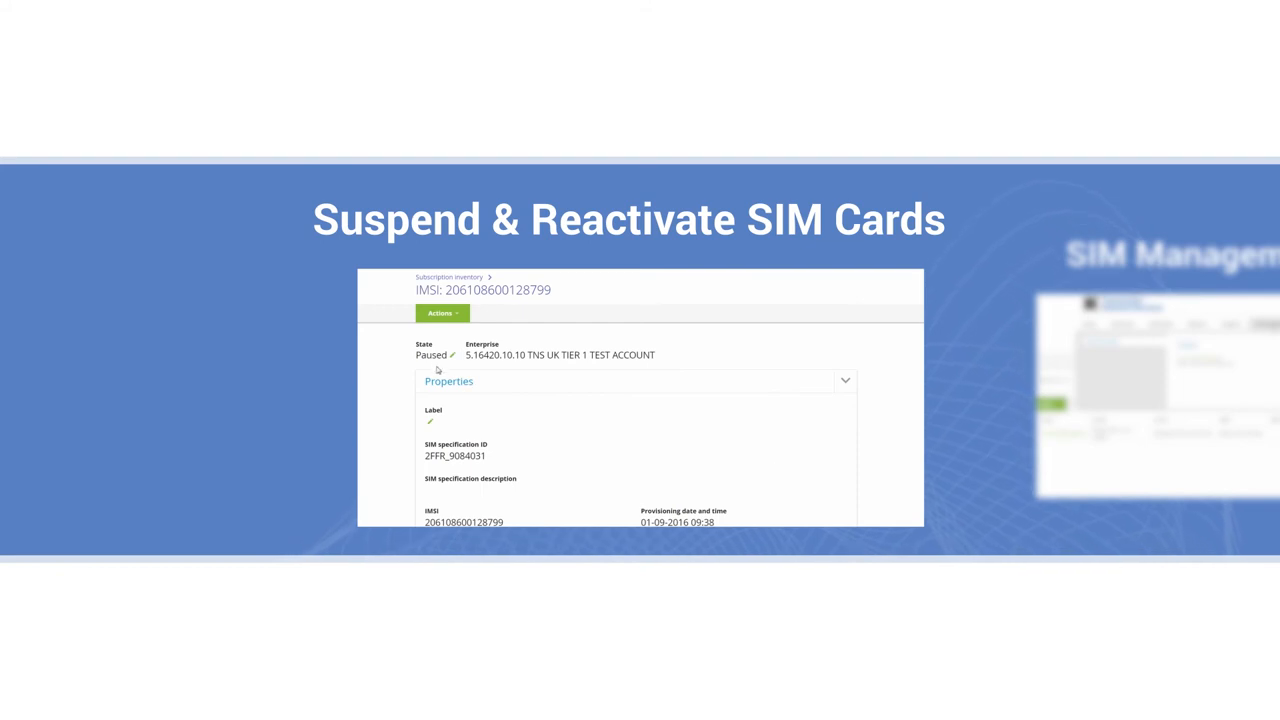